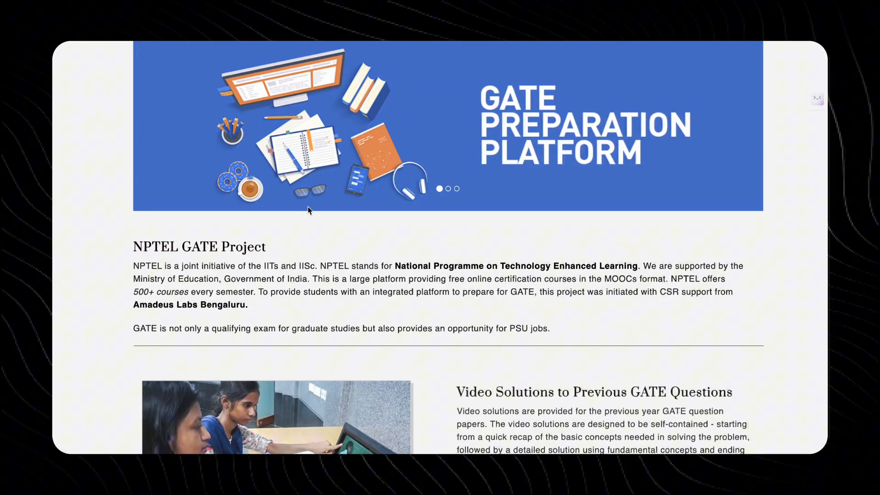
Reach the GATE Syllabus Mapping section for the Mechanical Engineering department.
scroll("down", 3)
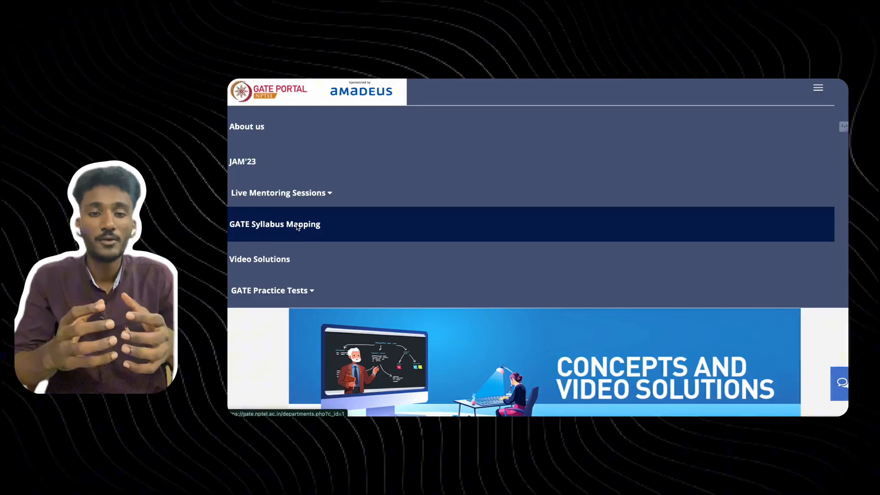
left_click(274, 224)
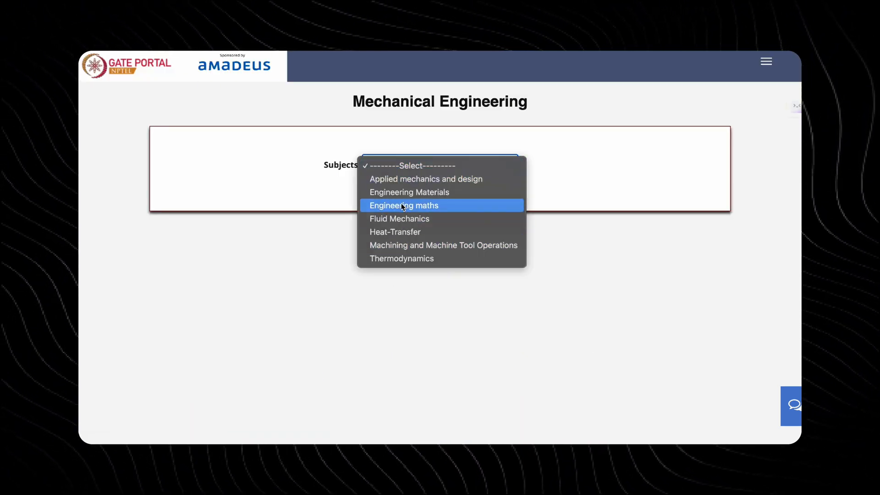
Filter by subject Engineering maths and topic Linear Algebra to list its lecture videos.
left_click(403, 205)
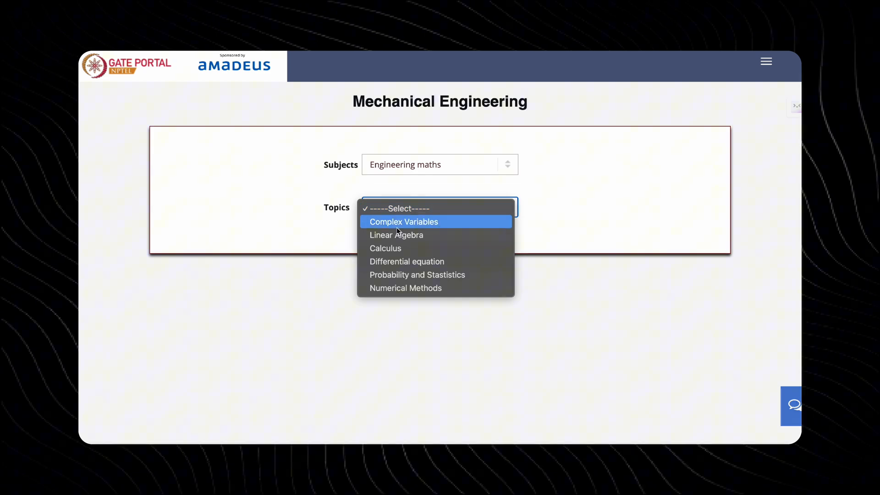
left_click(396, 235)
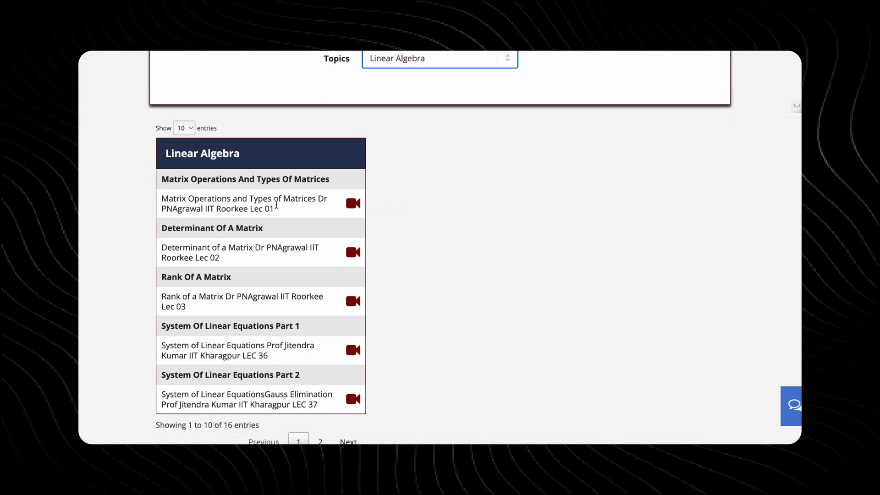
scroll("down", 3)
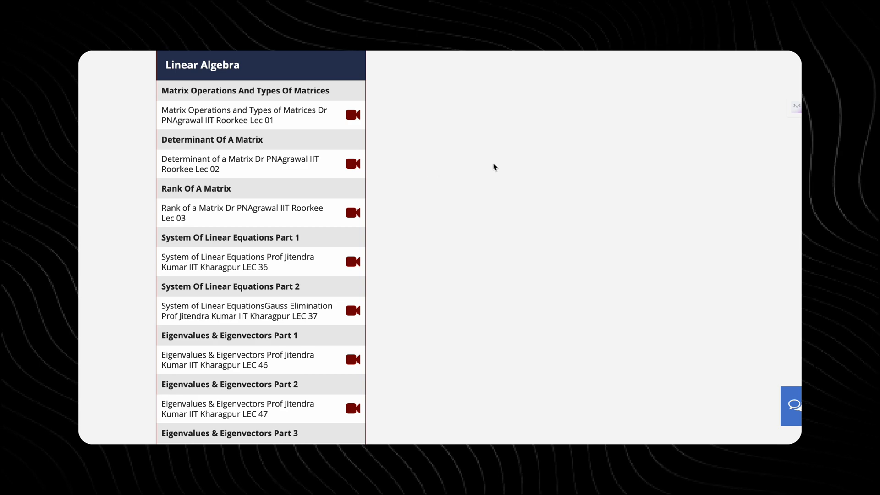
left_click(353, 116)
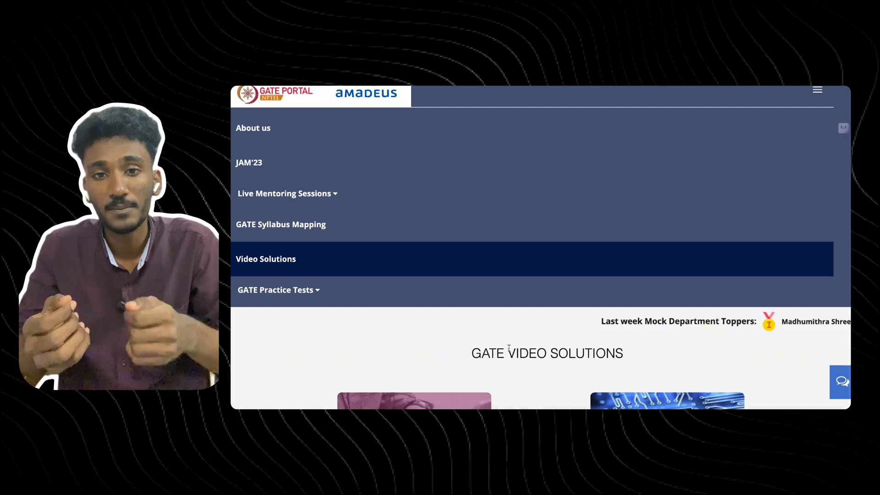
Filter Mechanical Engineering video solutions by Year and choose the ME 2022 S2 paper.
scroll("down", 3)
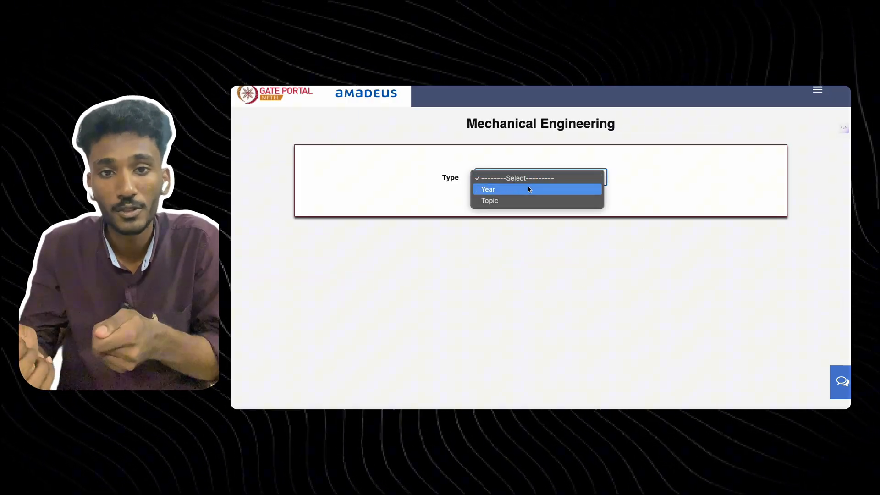
left_click(488, 189)
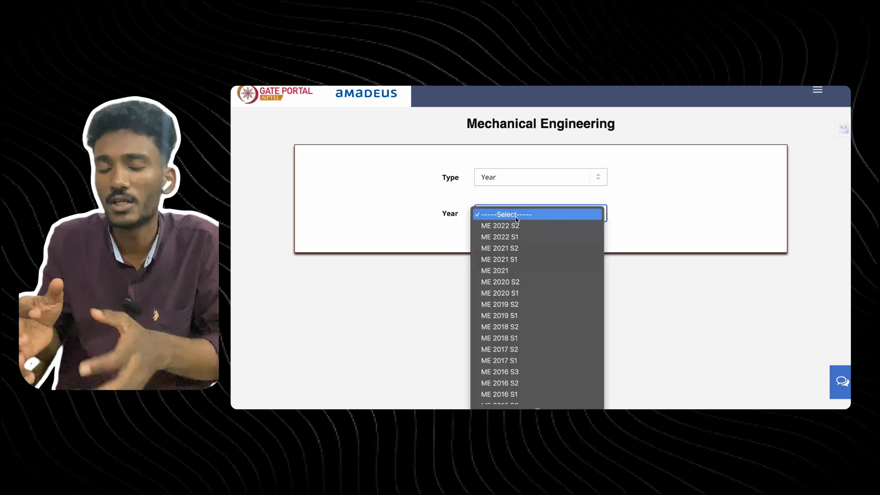
scroll("down", 3)
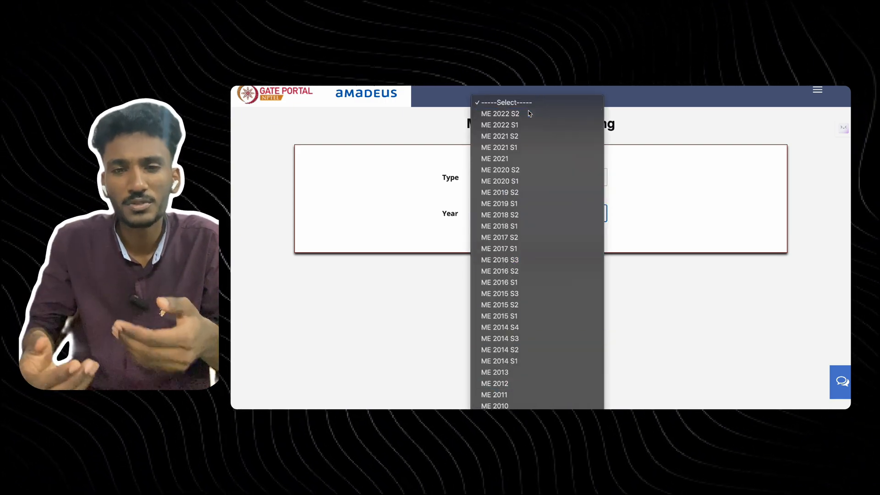
left_click(498, 114)
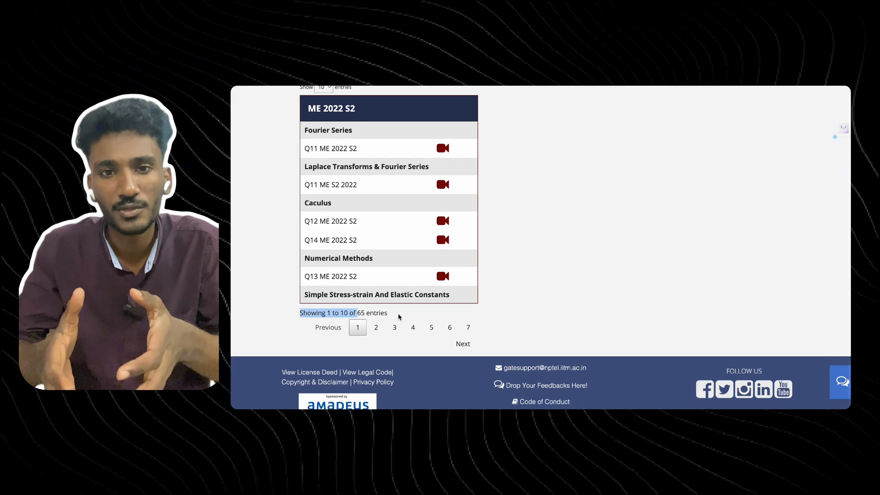
scroll("down", 3)
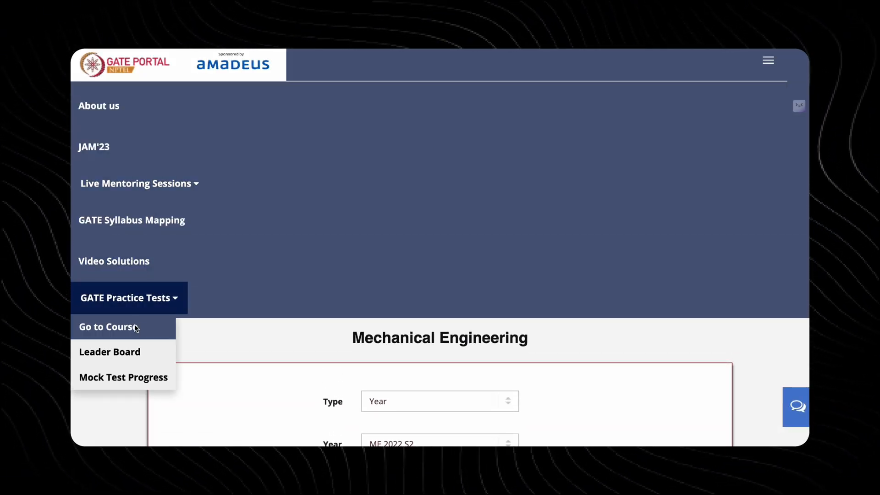
Go to the GATE Practice Tests course from the portal menu.
left_click(108, 326)
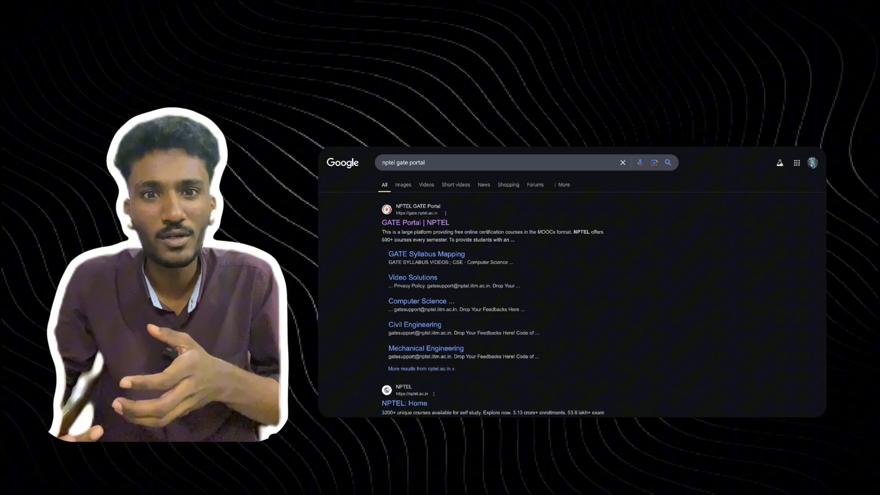
Follow the 'GATE Portal | NPTEL' result back to the portal home page.
left_click(414, 222)
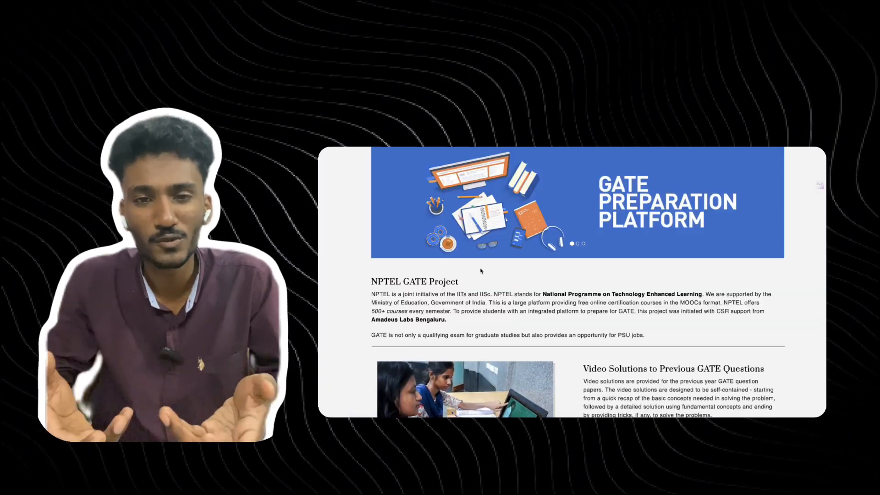
scroll("down", 3)
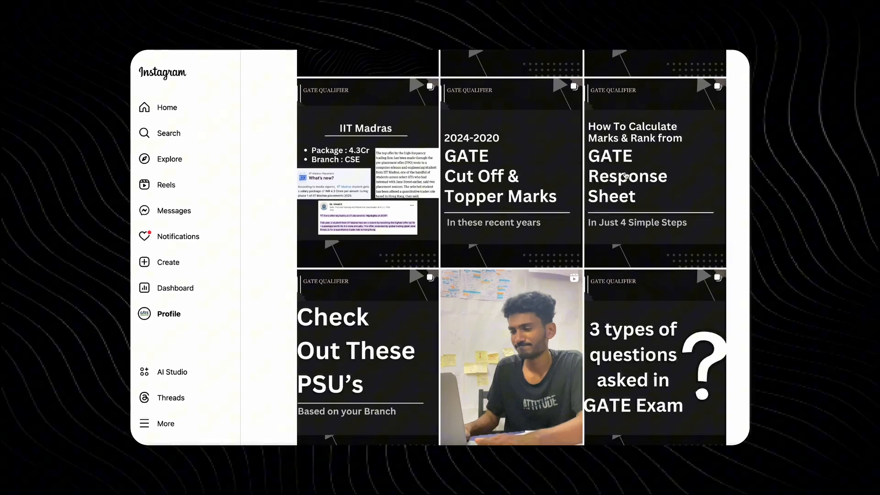
scroll("down", 3)
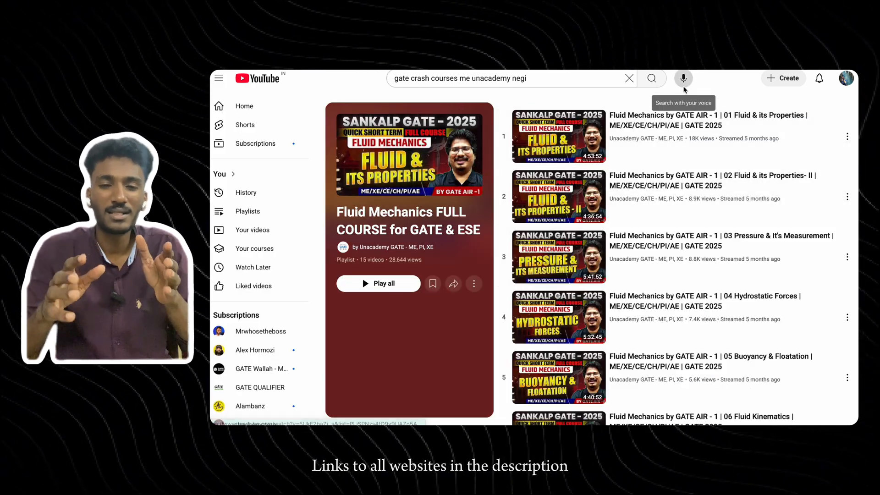
mouse_move(679, 186)
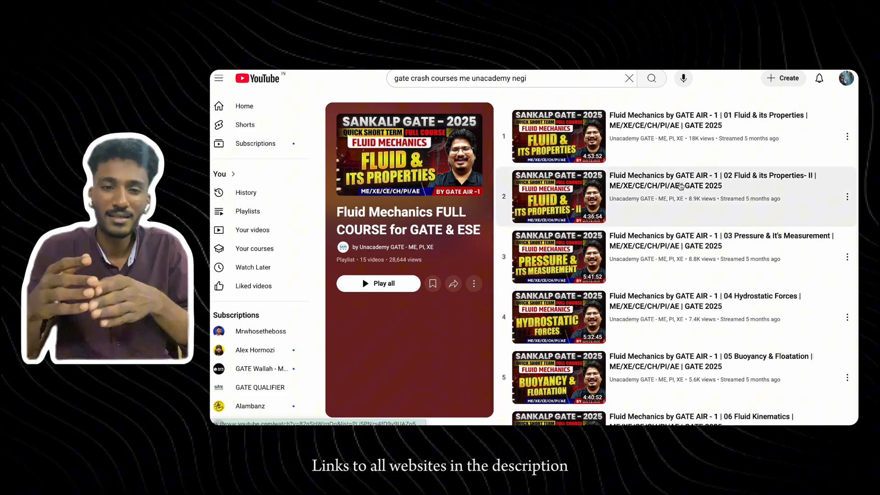
scroll("down", 3)
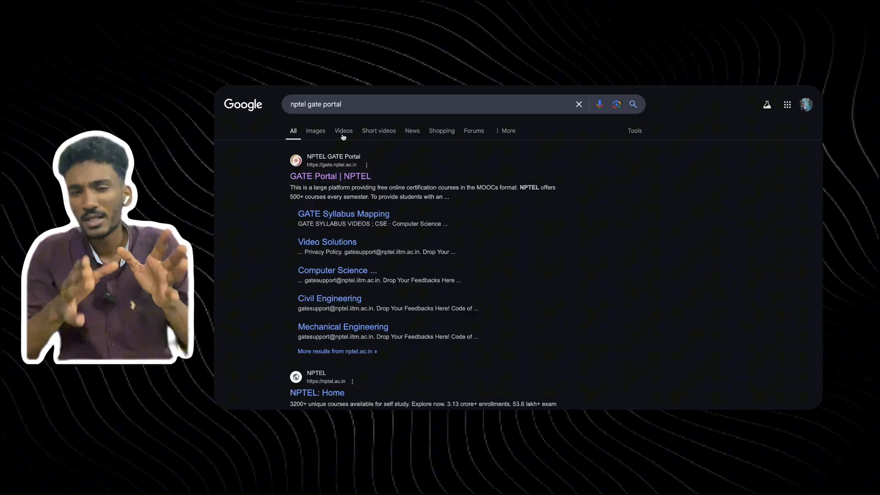
Reach the official GATE 2025 website from the Google results.
left_click(330, 176)
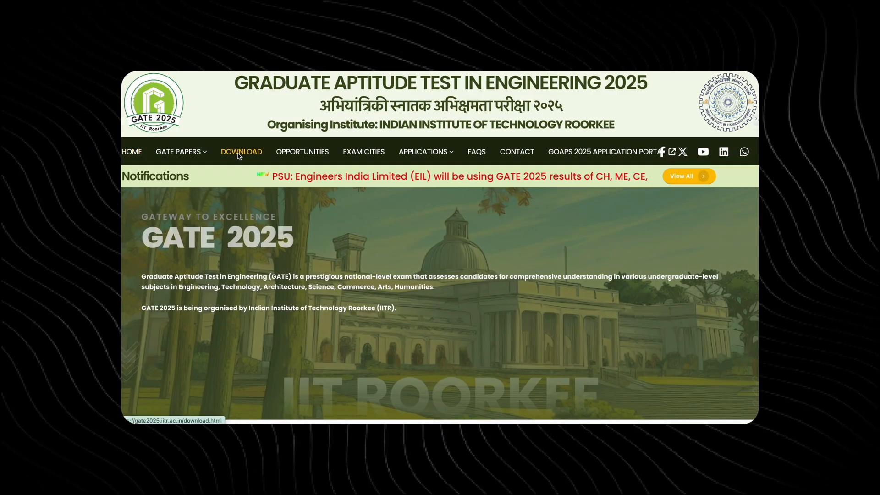
Browse the DOWNLOAD page down to the Question Papers of Previous Years listing.
left_click(241, 152)
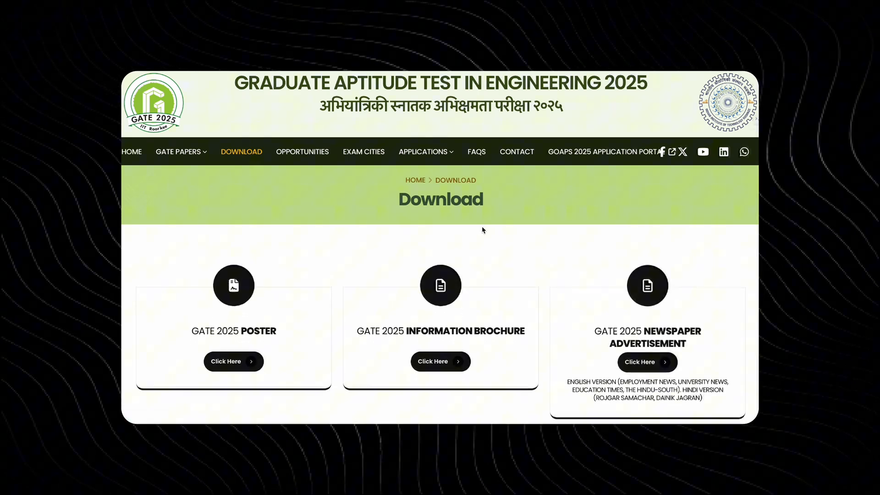
scroll("down", 3)
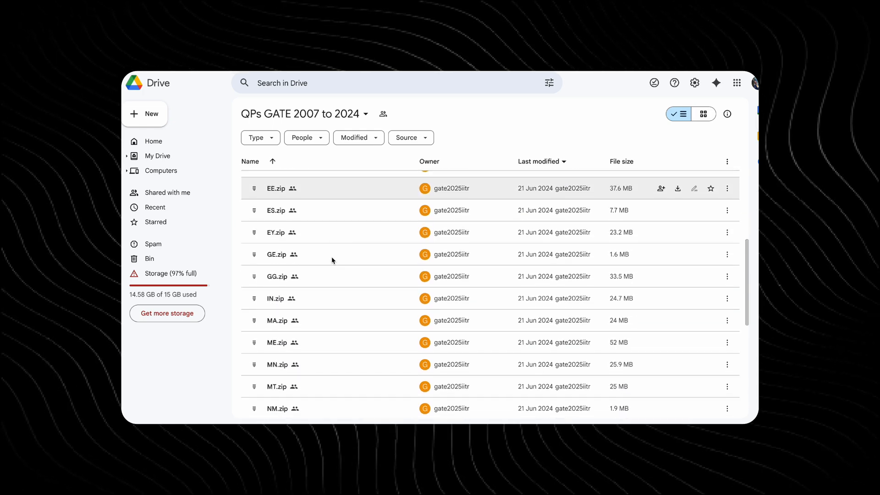
scroll("down", 3)
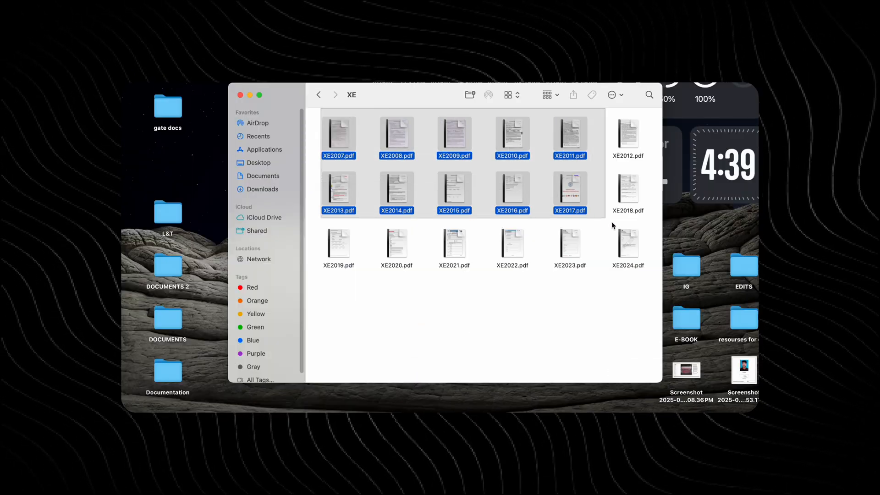
left_click(617, 294)
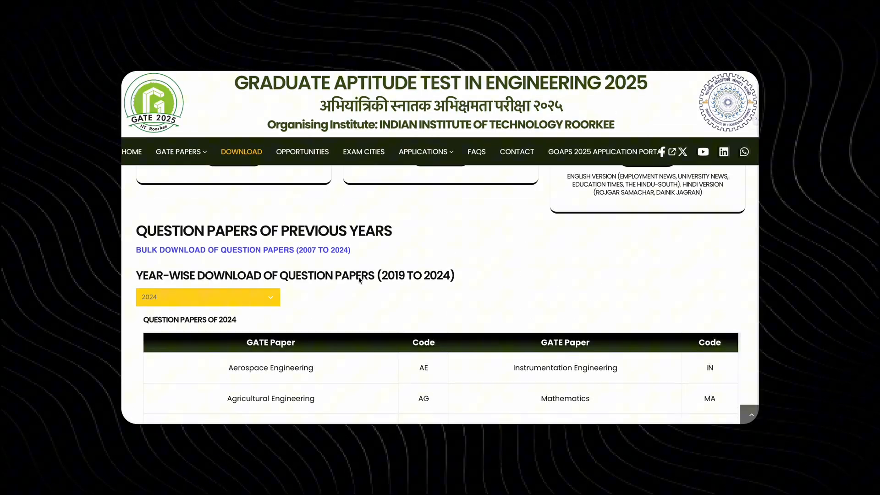
View the 2024 Mechanical Engineering paper, then reach the Mock Test Links page.
scroll("down", 3)
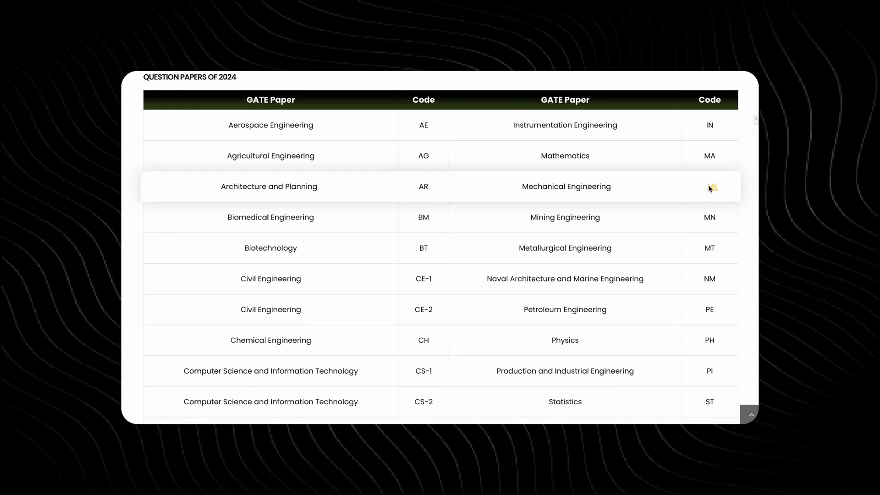
left_click(708, 186)
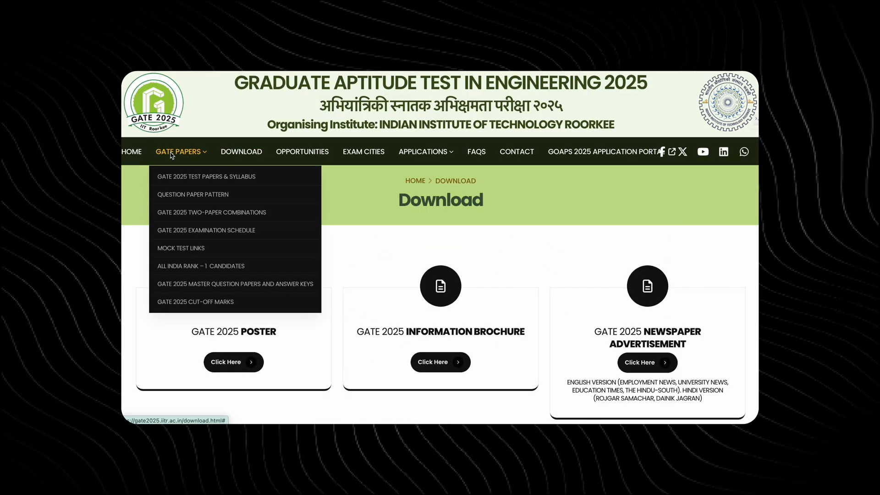
mouse_move(196, 302)
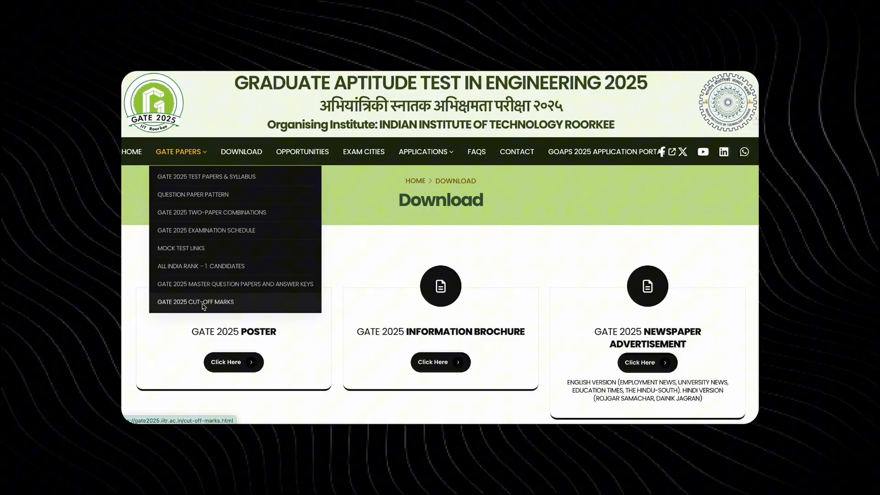
left_click(180, 248)
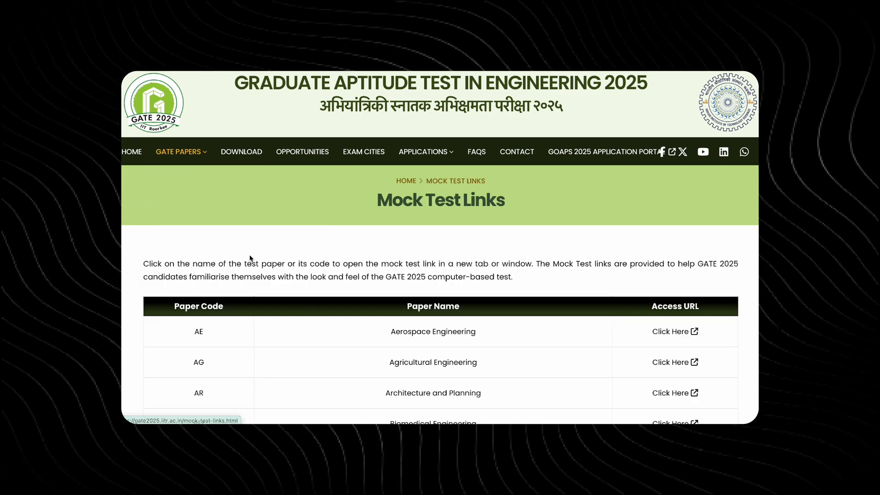
scroll("down", 3)
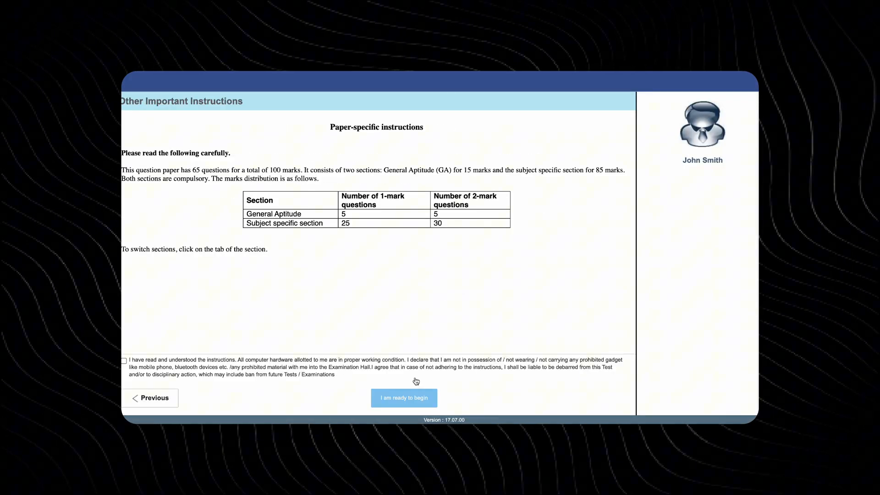
Accept the declaration, begin the mock test and view the ME Mechanical Engineering section's questions.
left_click(124, 360)
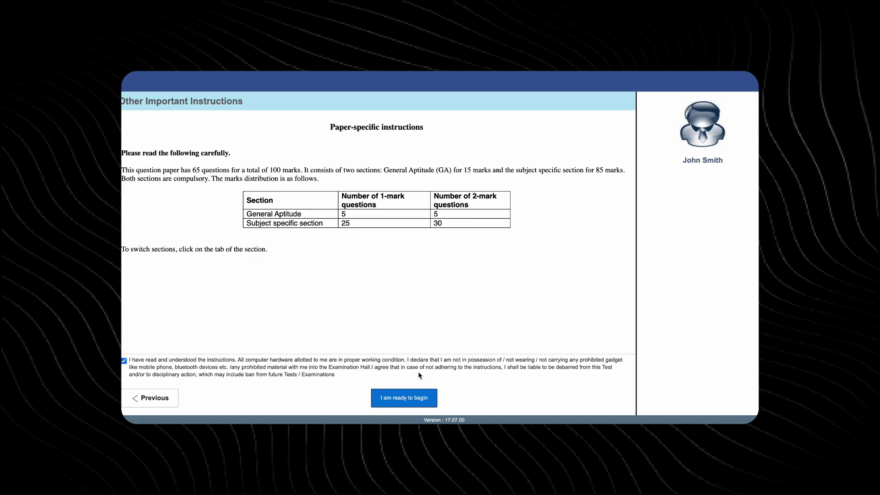
left_click(403, 398)
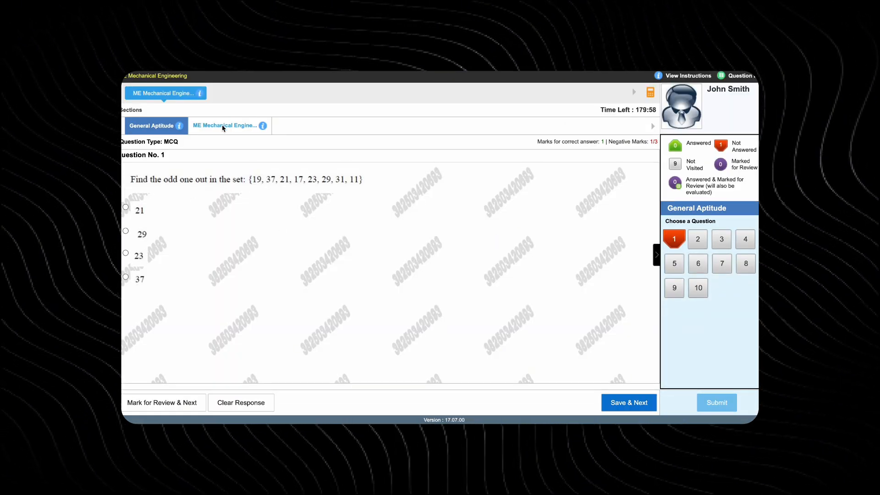
left_click(226, 125)
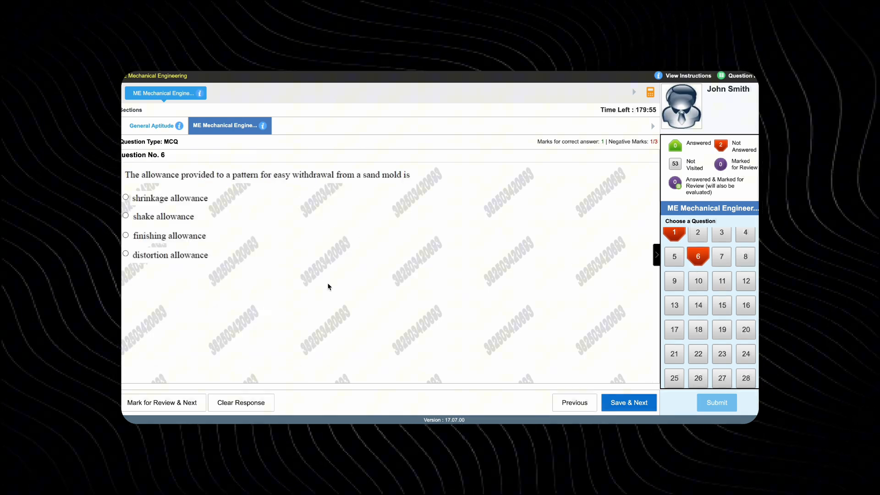
left_click(697, 256)
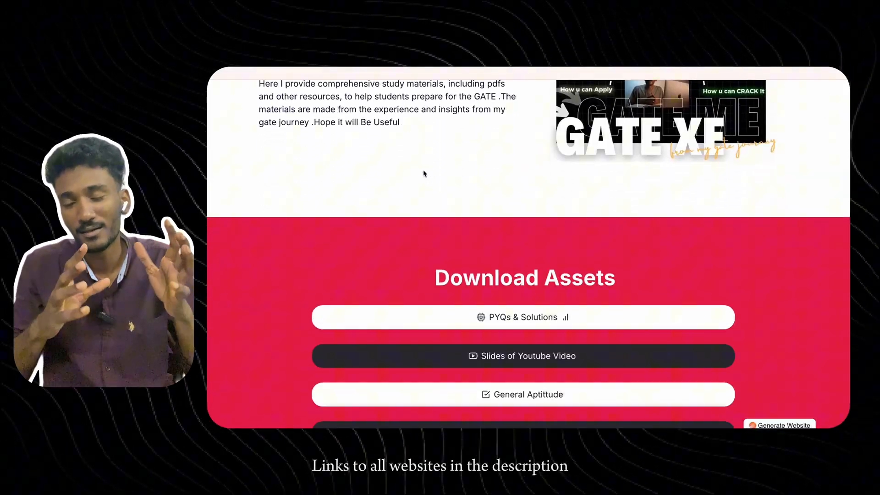
Follow the PYQs & Solutions download link to its shared Google Drive folder of PDFs.
scroll("up", 3)
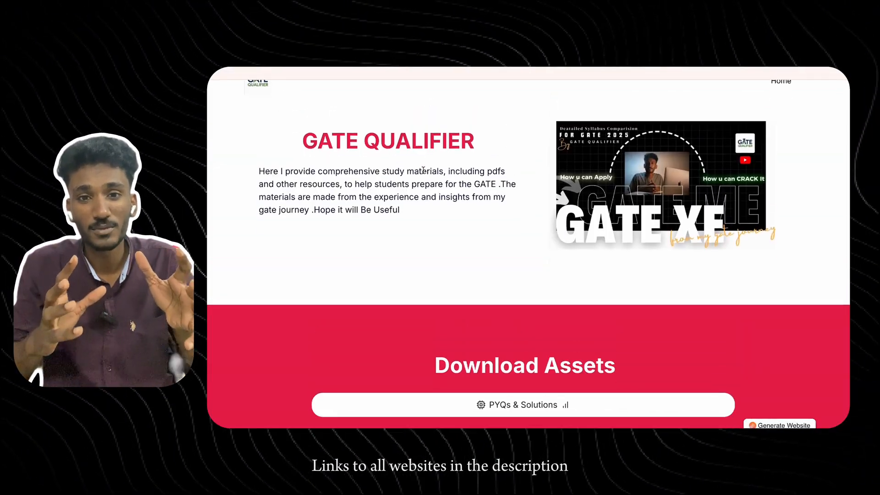
scroll("down", 3)
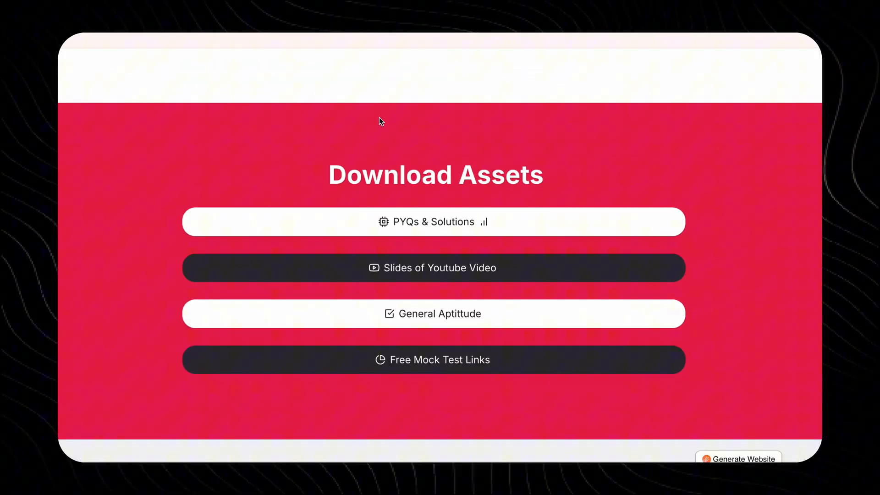
left_click(431, 222)
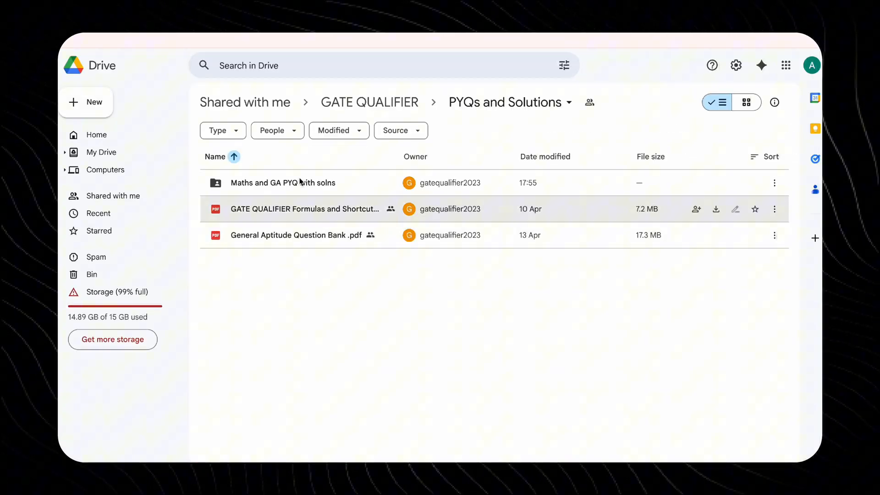
double_click(283, 183)
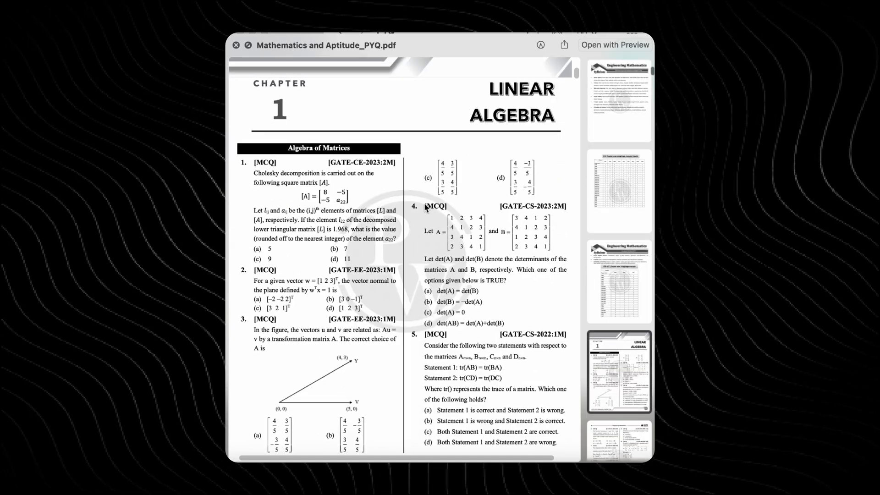
scroll("down", 3)
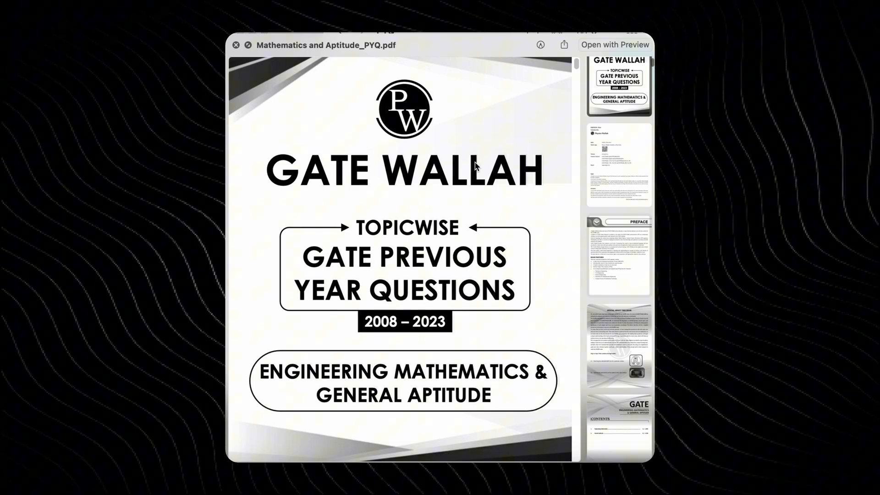
left_click(236, 45)
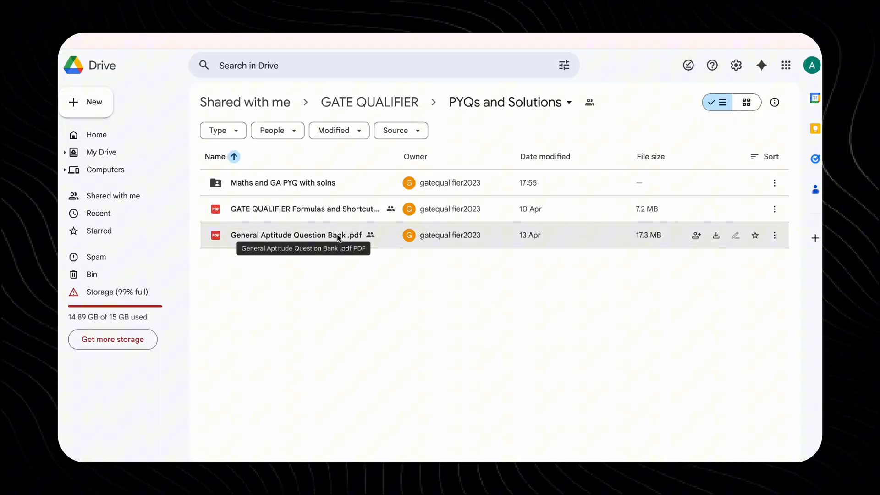
View the General Aptitude Question Bank PDF and follow Answer key links for the spatial and paper-folding questions.
double_click(290, 235)
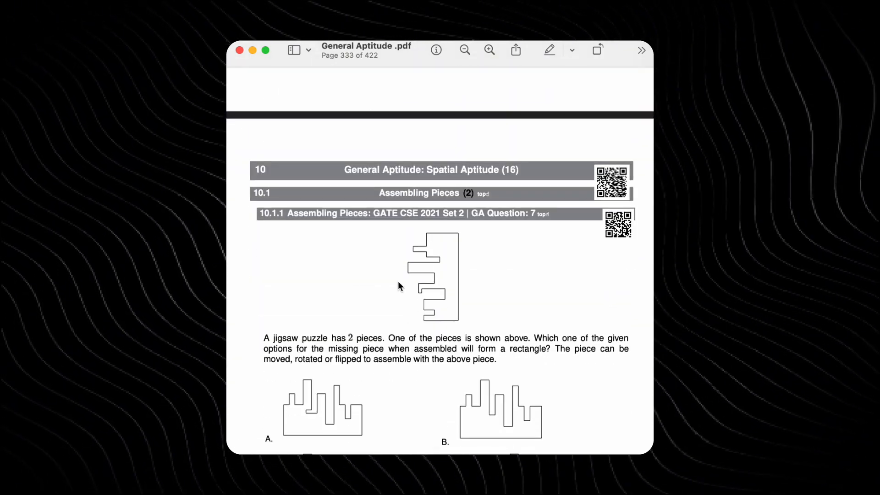
scroll("down", 3)
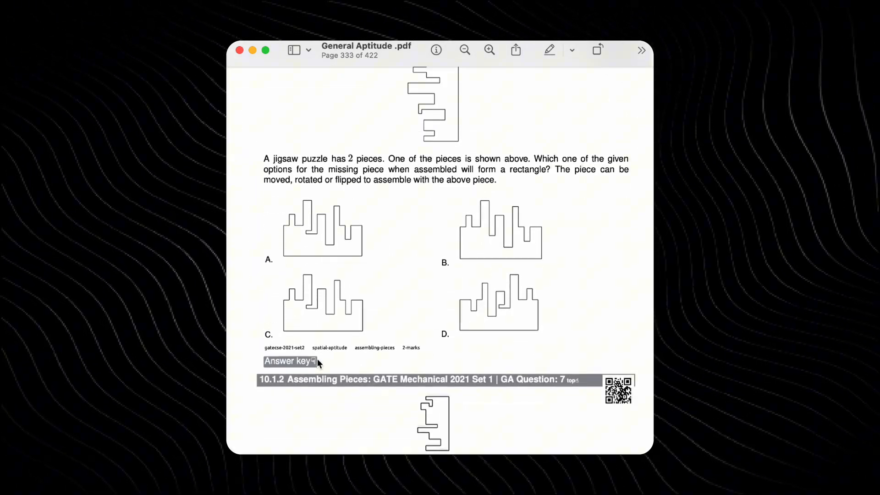
left_click(288, 361)
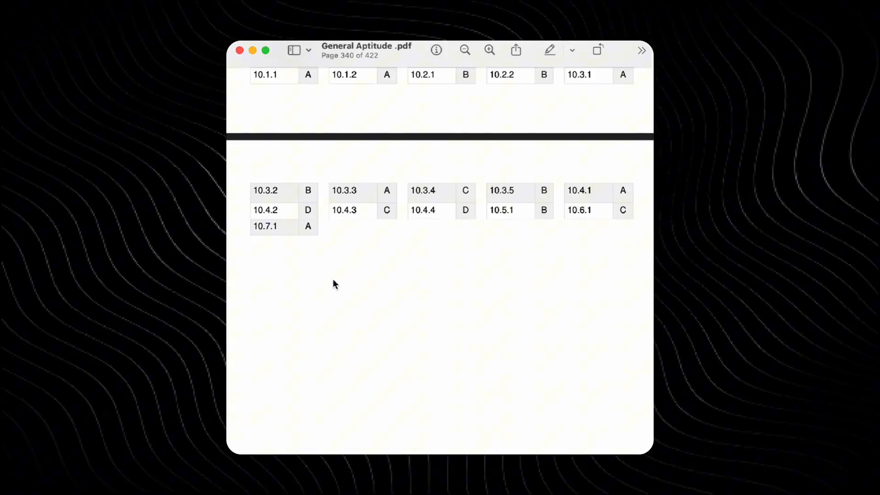
mouse_move(415, 194)
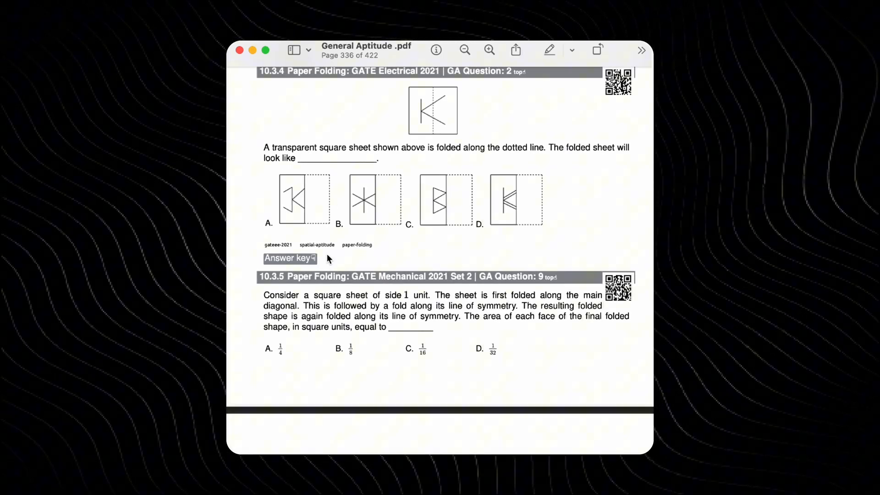
left_click(286, 259)
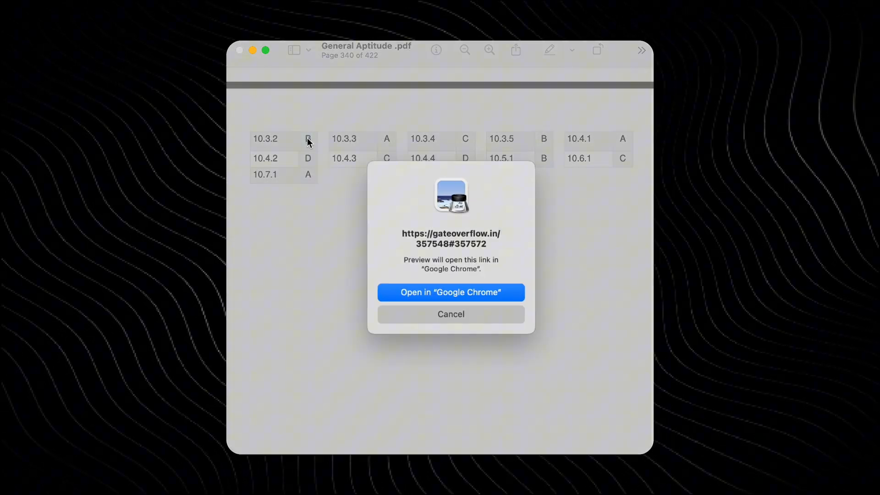
Read the sheet-folding question's GATE Overflow page in Chrome down to its comment and best answer.
left_click(451, 292)
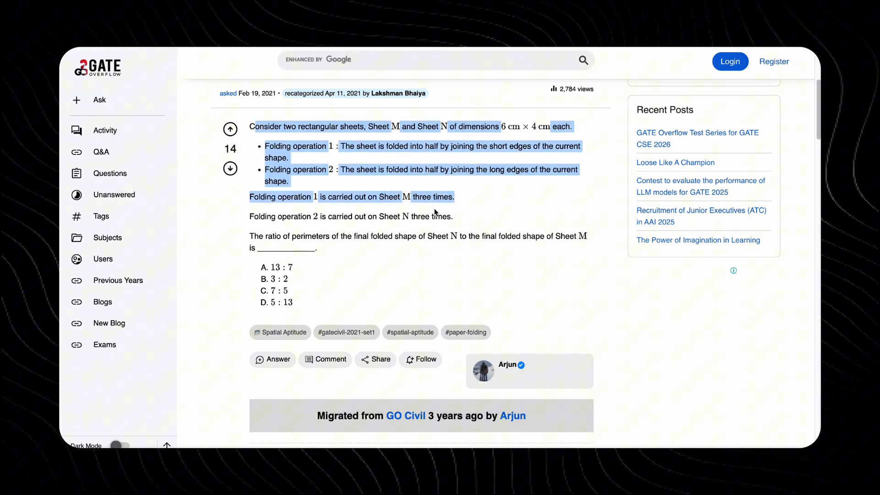
scroll("down", 3)
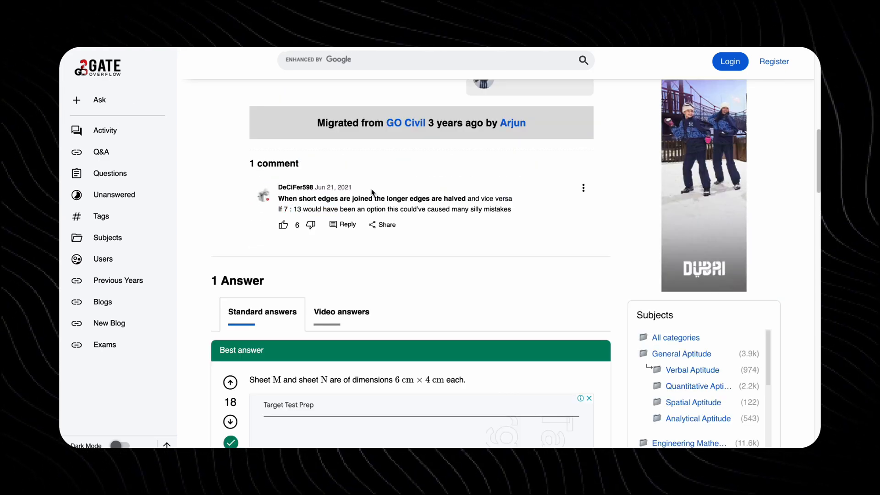
scroll("down", 3)
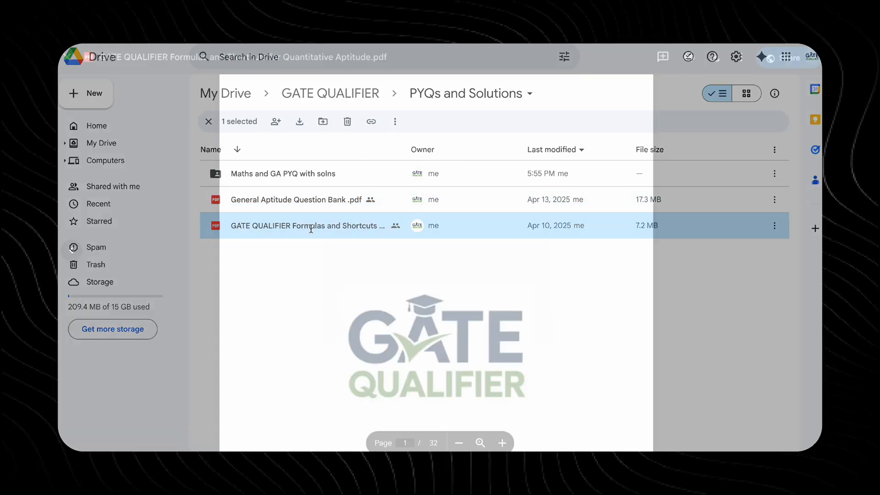
View the GATE QUALIFIER Formulas PDF and reach page 2 with Number System properties and primes.
double_click(307, 225)
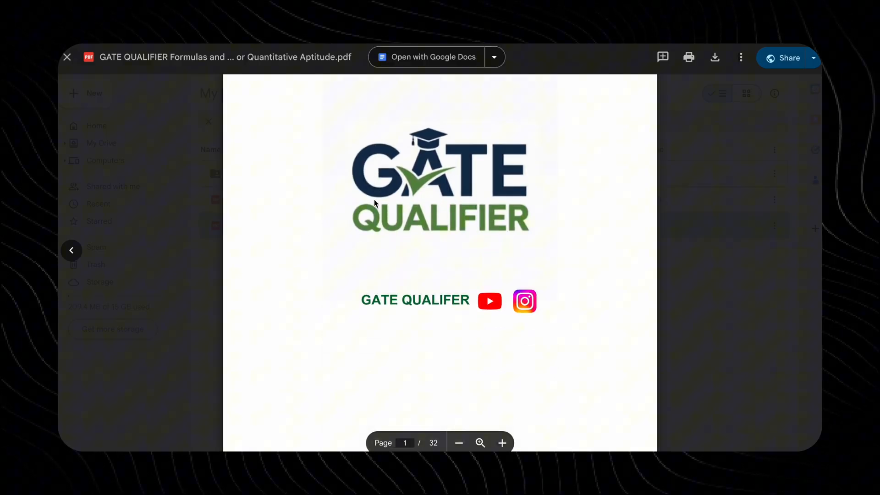
scroll("down", 3)
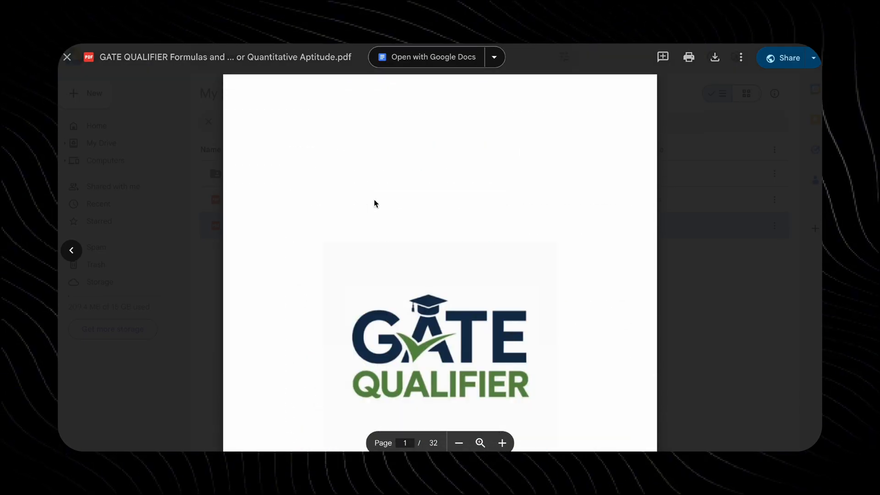
scroll("down", 3)
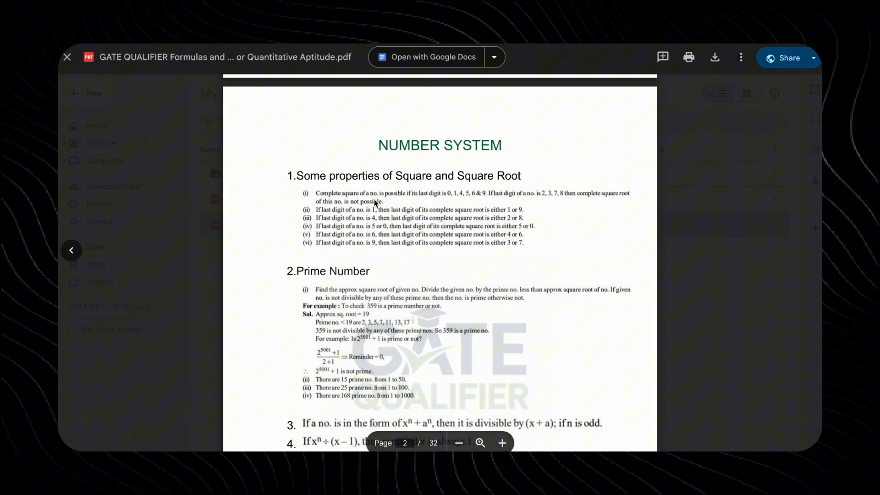